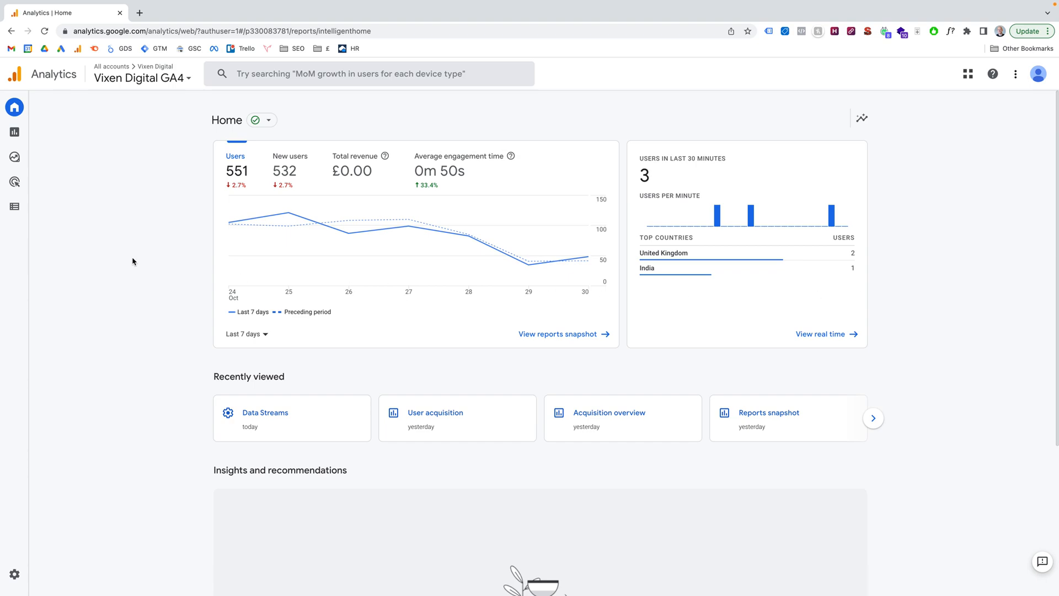
mouse_move(136, 248)
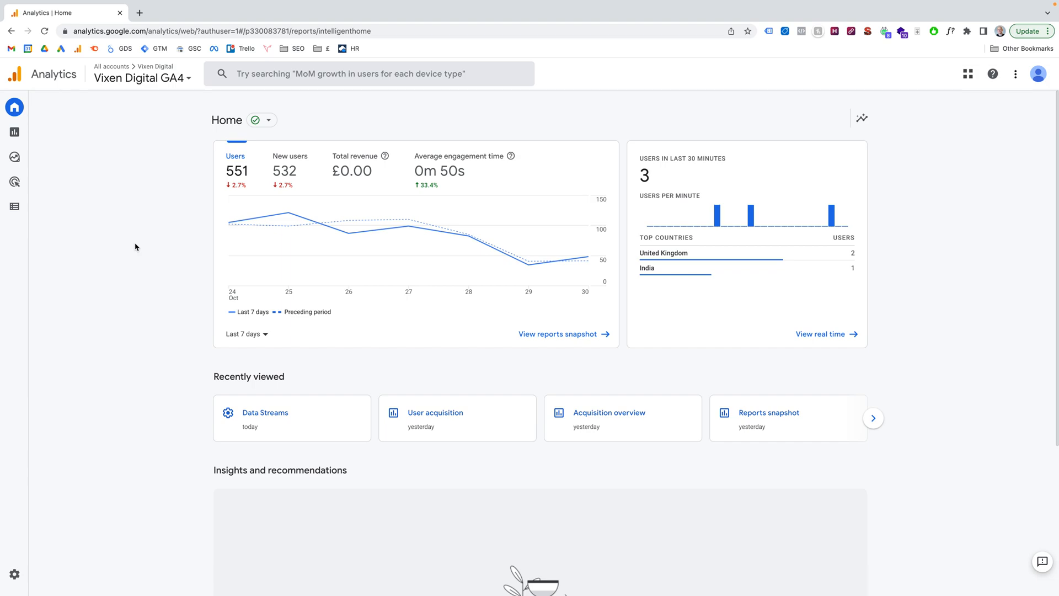
mouse_move(80, 511)
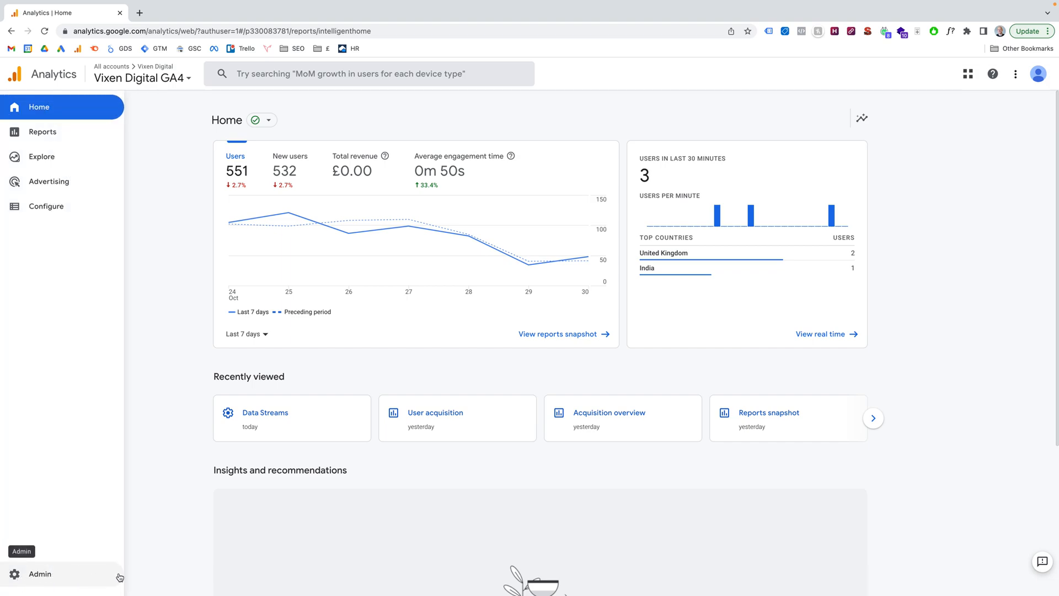
Reach the Vixen Digital Website web stream details via Admin and Data Streams.
left_click(39, 574)
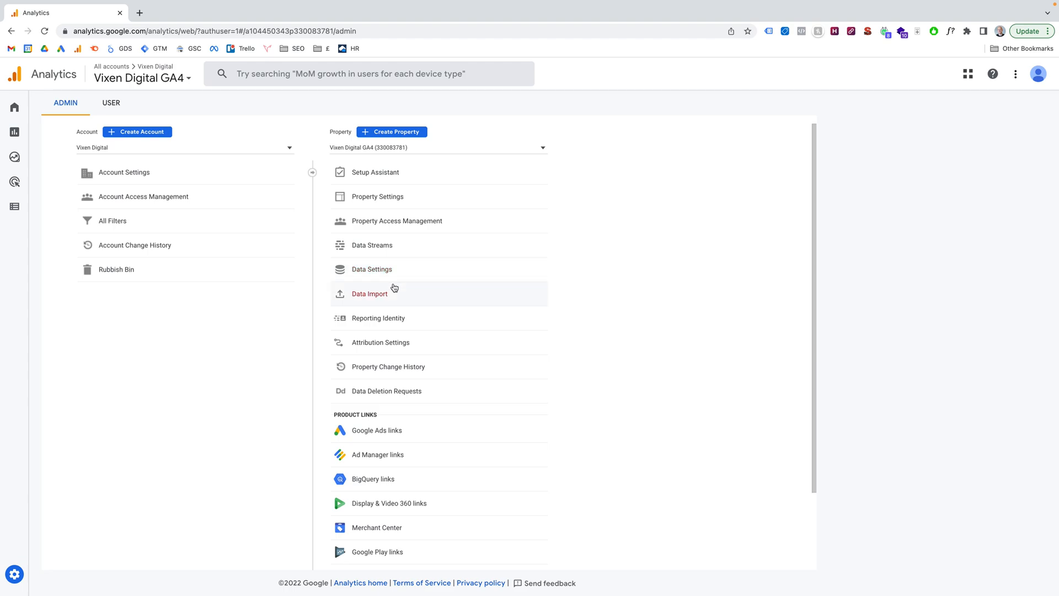
left_click(372, 245)
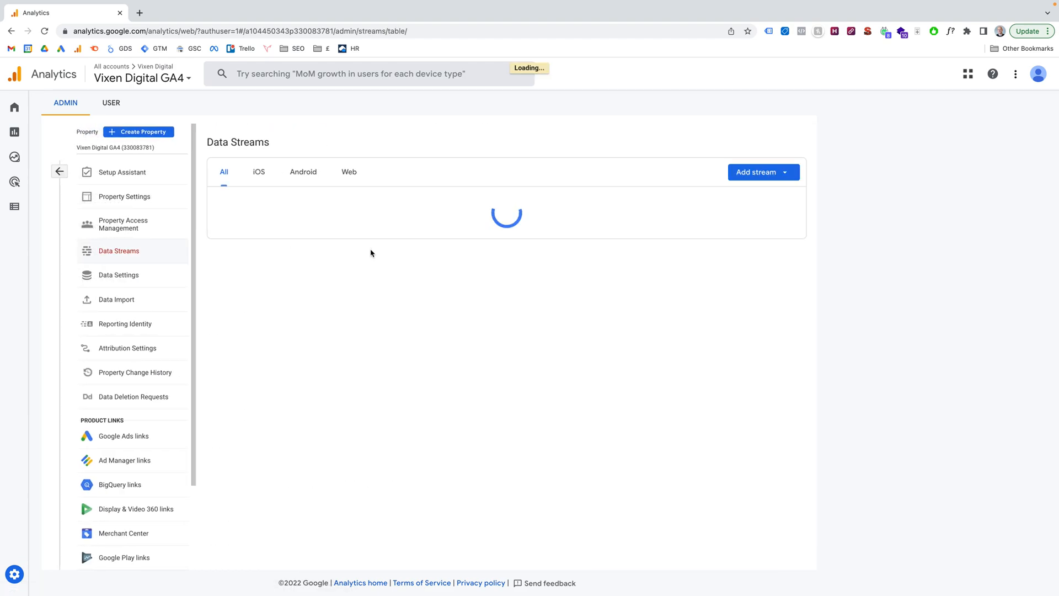
left_click(350, 172)
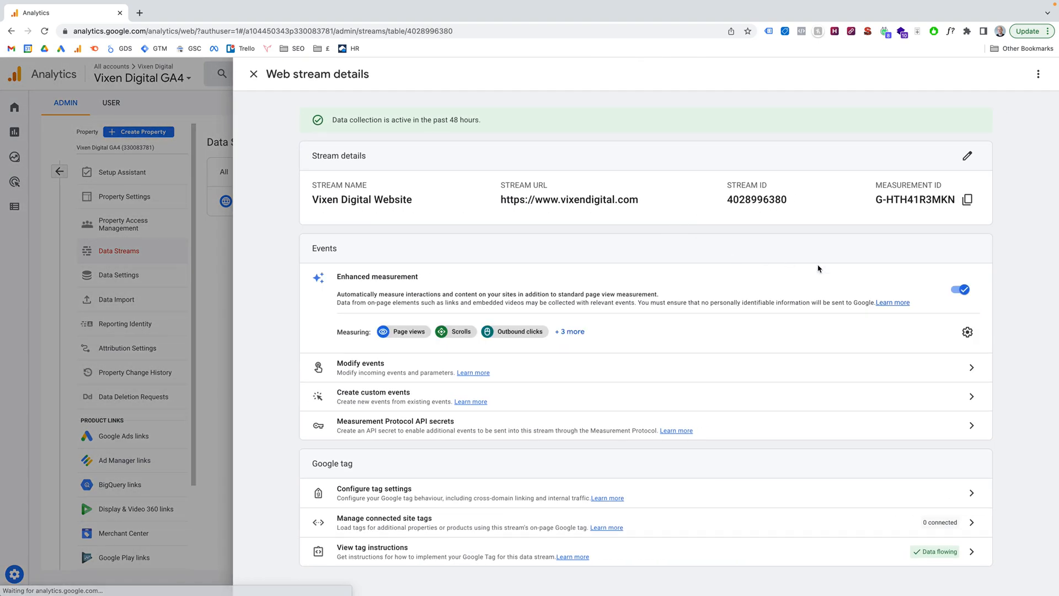
mouse_move(879, 256)
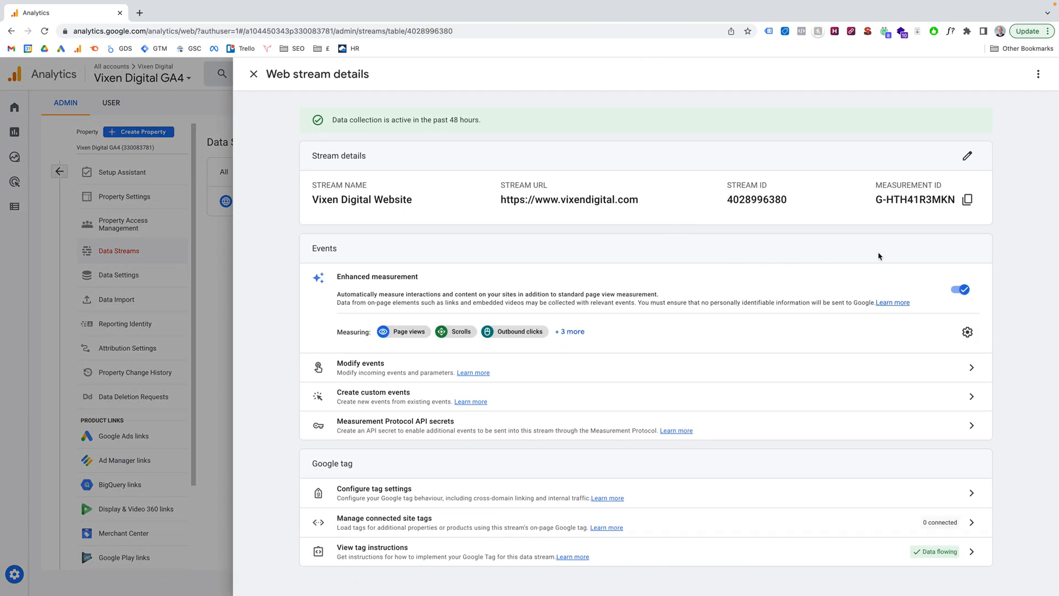
mouse_move(974, 492)
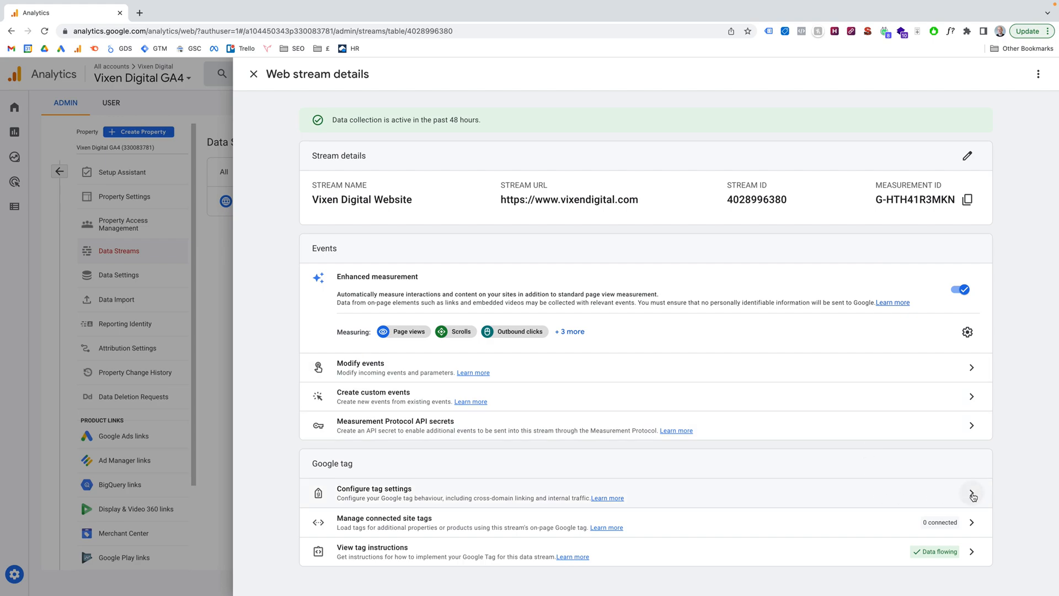
Expand the full Google tag settings list for the website stream via Configure tag settings and Show all.
left_click(972, 493)
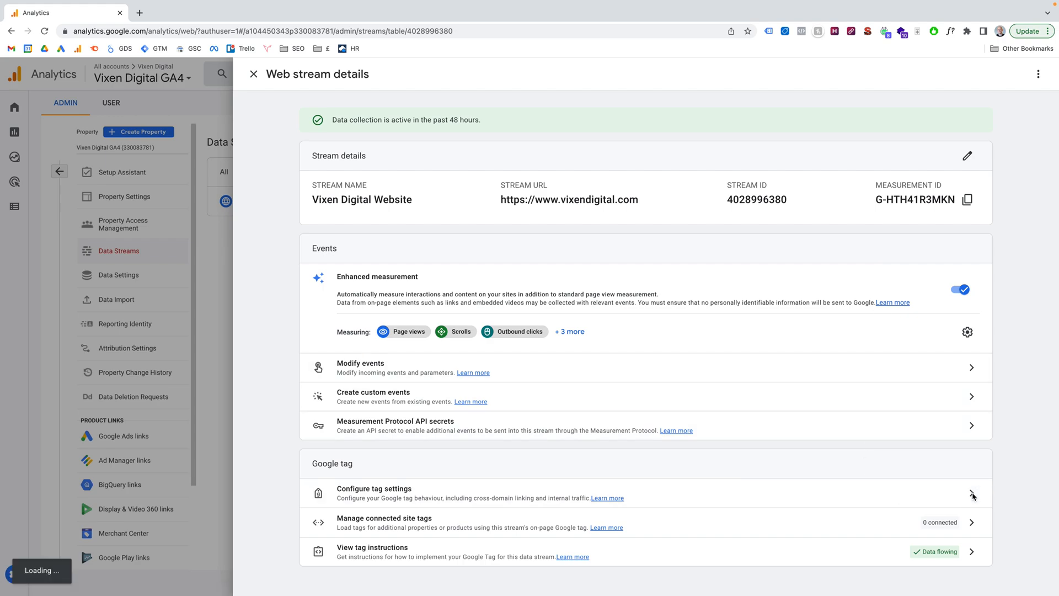
left_click(375, 489)
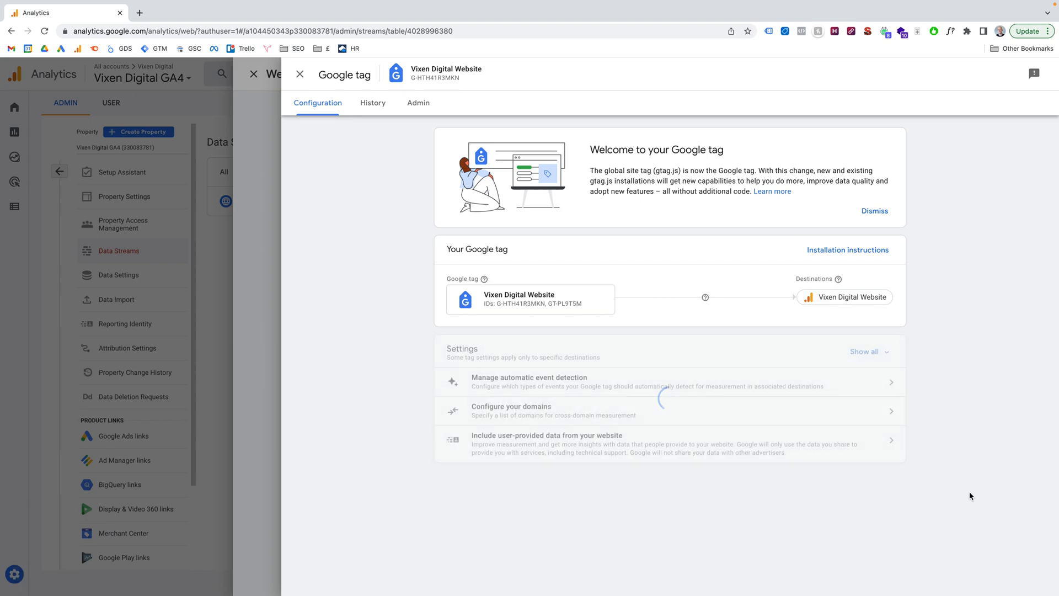
left_click(863, 350)
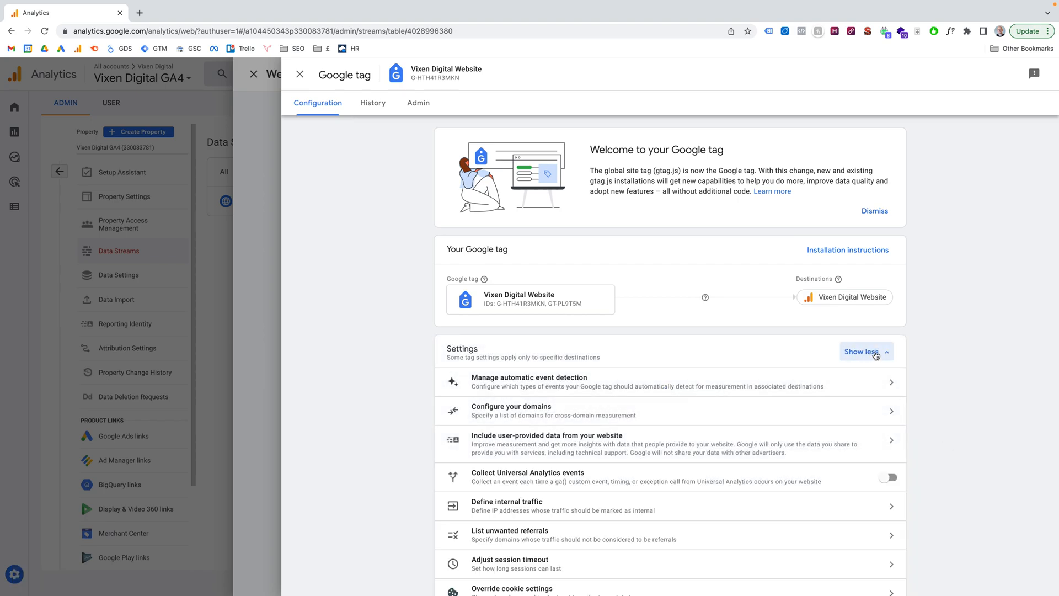
scroll("down", 3)
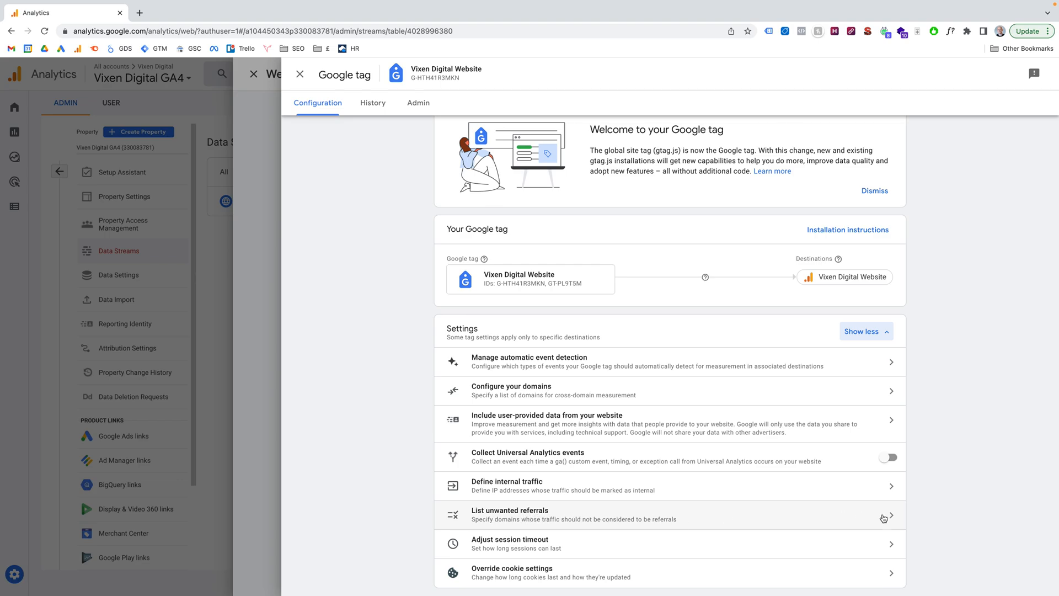
Edit List unwanted referrals and enter paypal.com as the referral domain.
left_click(530, 515)
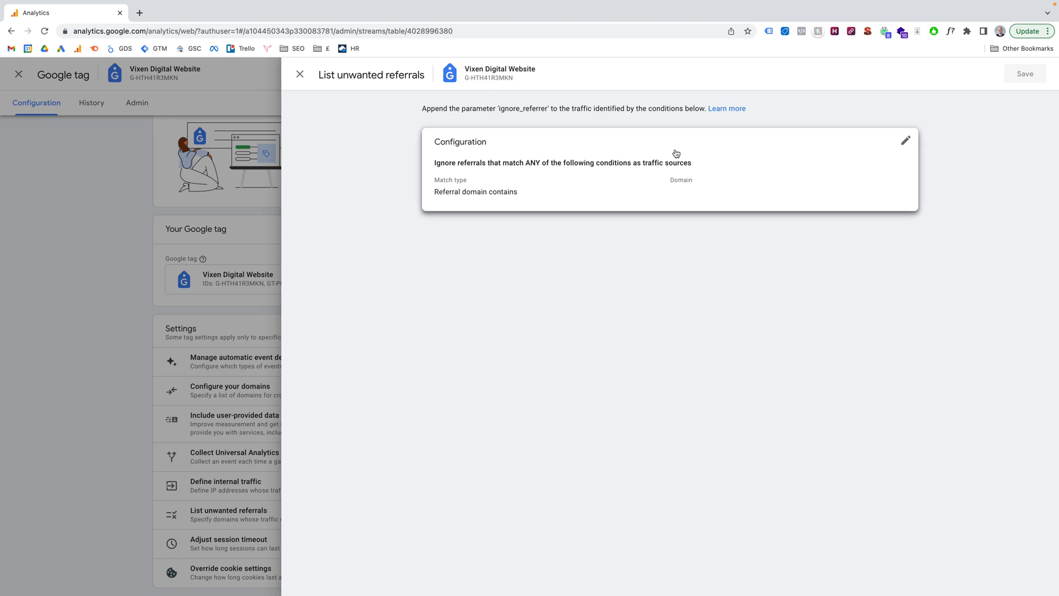
mouse_move(907, 143)
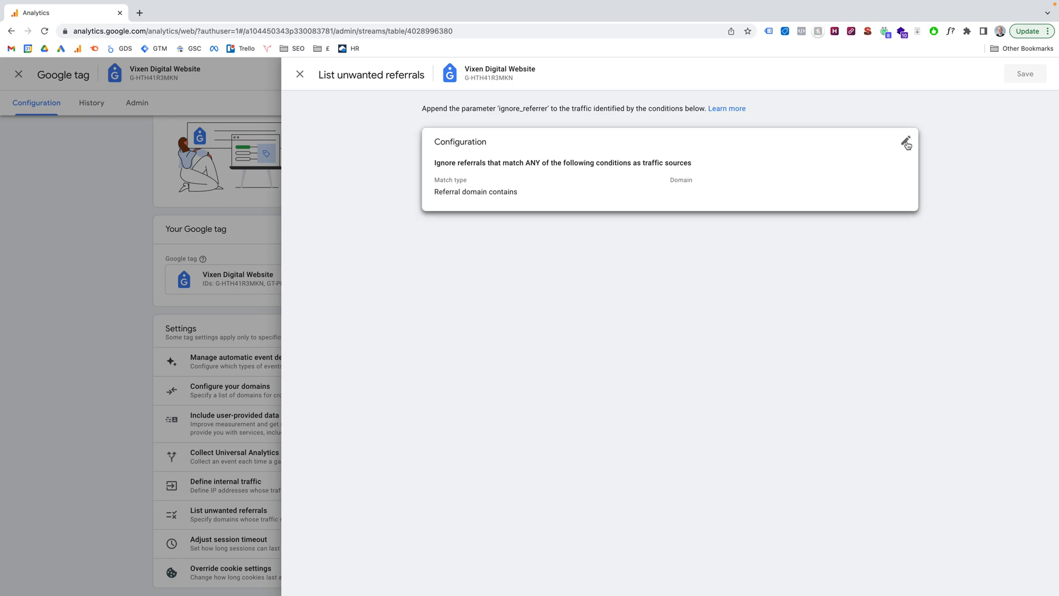
left_click(906, 143)
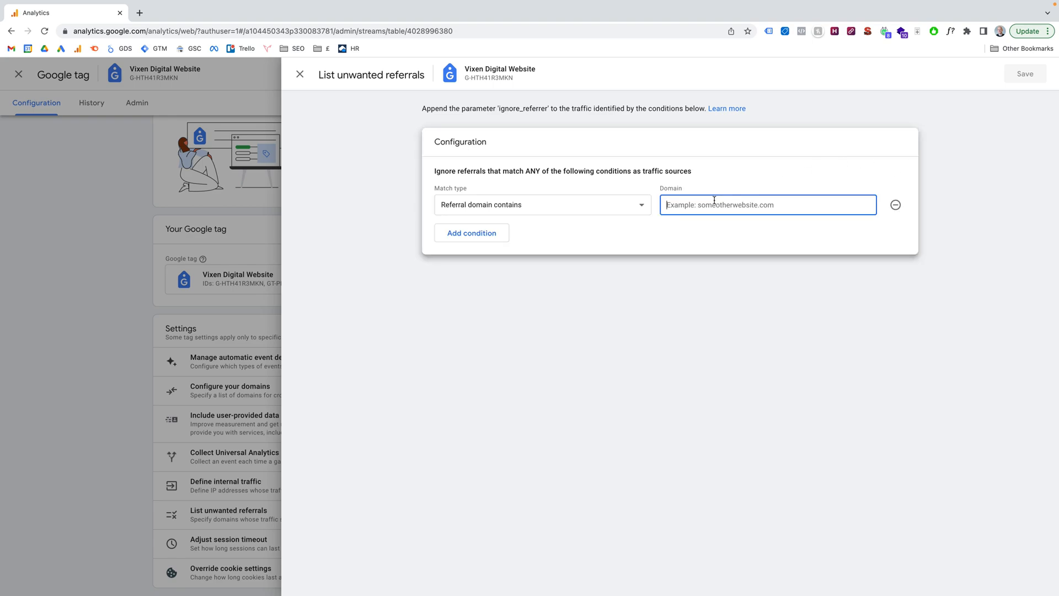
type("paypal")
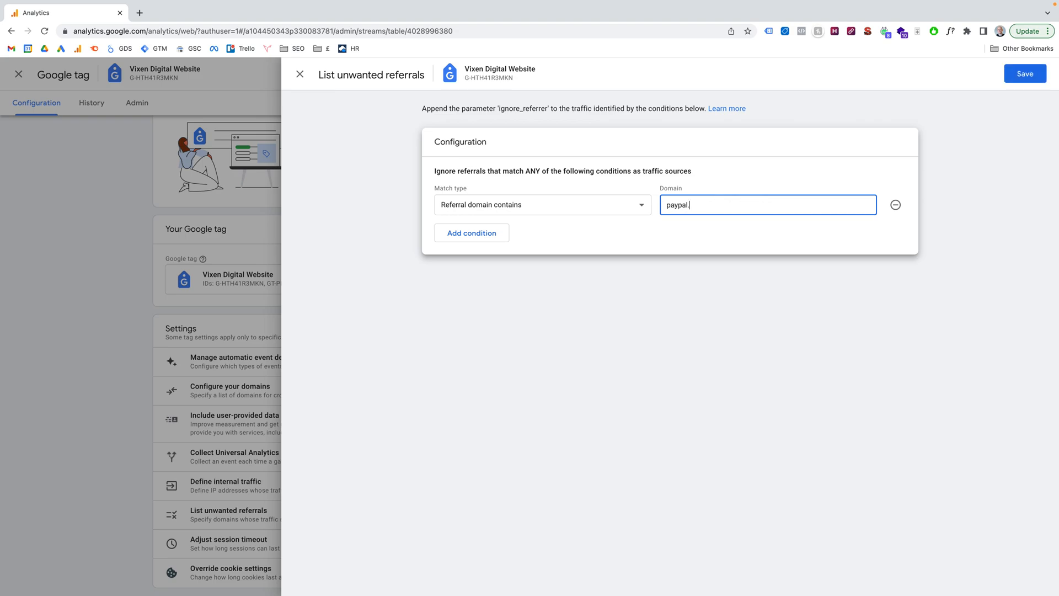
type(".com")
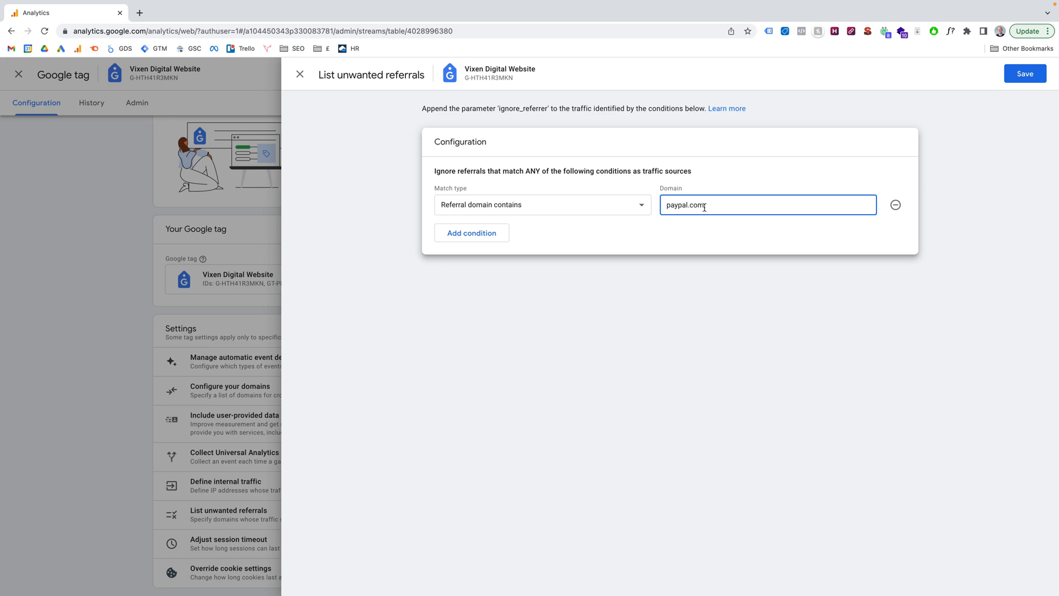
left_click(540, 206)
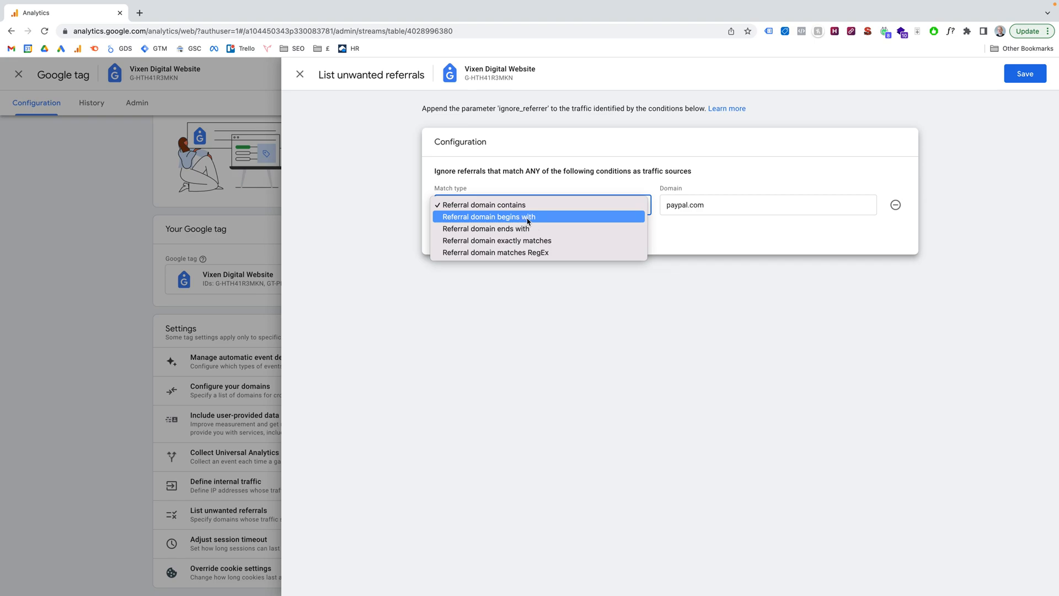
mouse_move(497, 241)
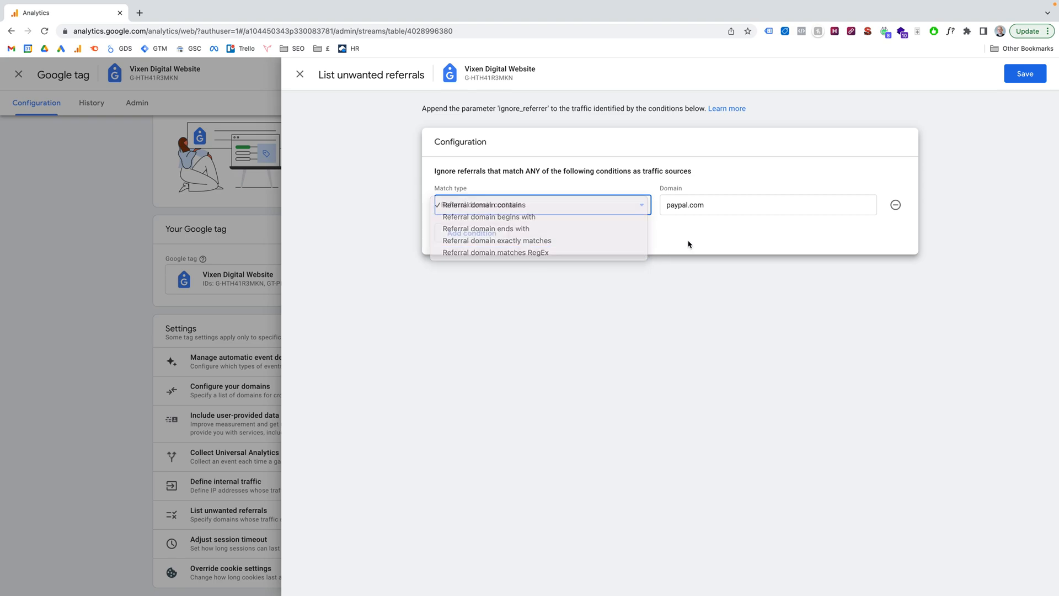
left_click(483, 205)
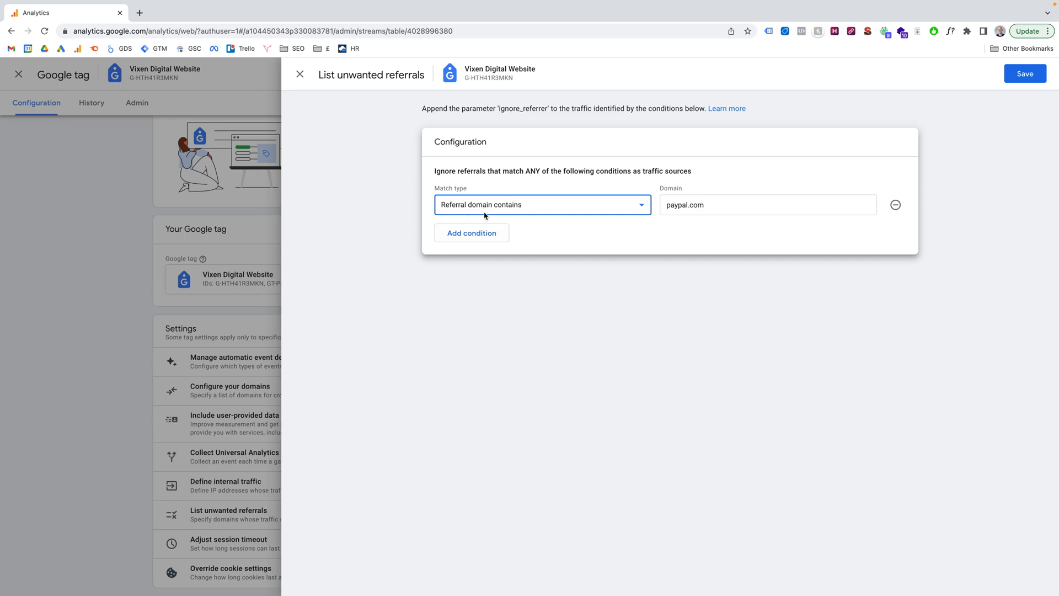
mouse_move(811, 253)
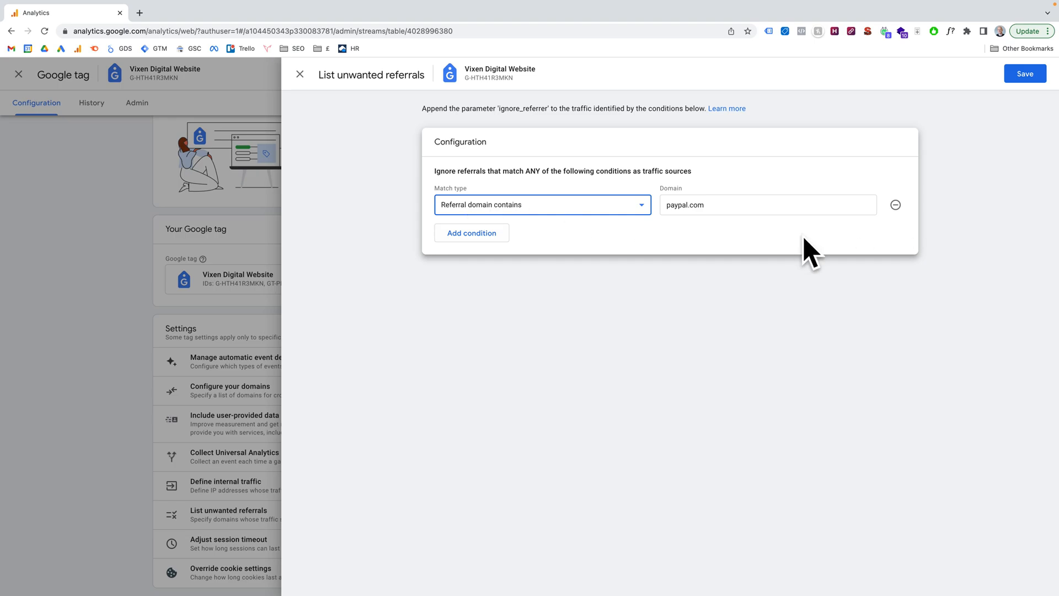
Save the paypal.com exclusion, verify it in List unwanted referrals, and return to stream details.
left_click(299, 74)
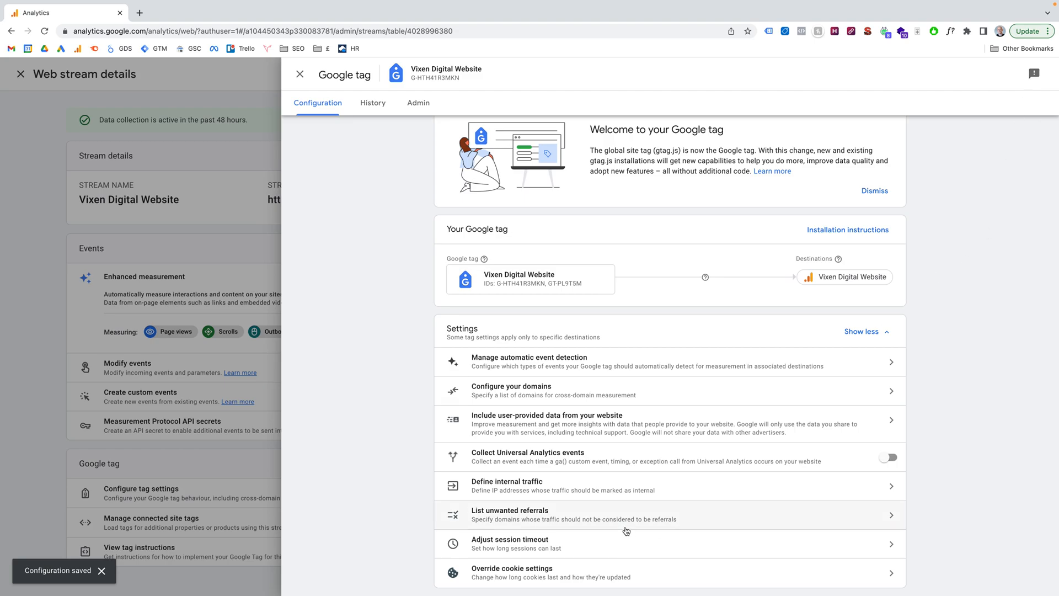
left_click(528, 515)
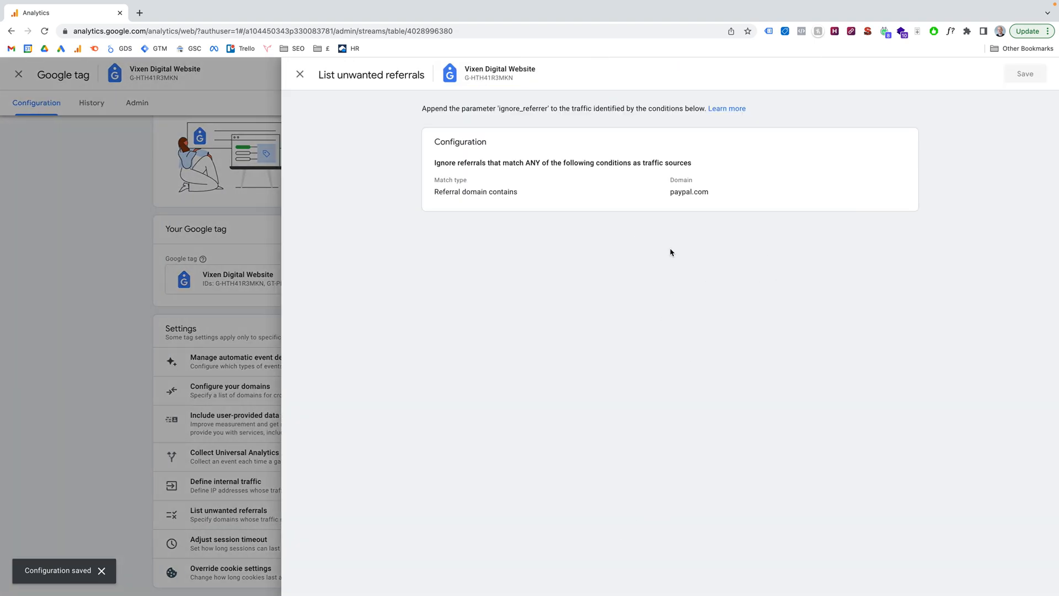
left_click(299, 74)
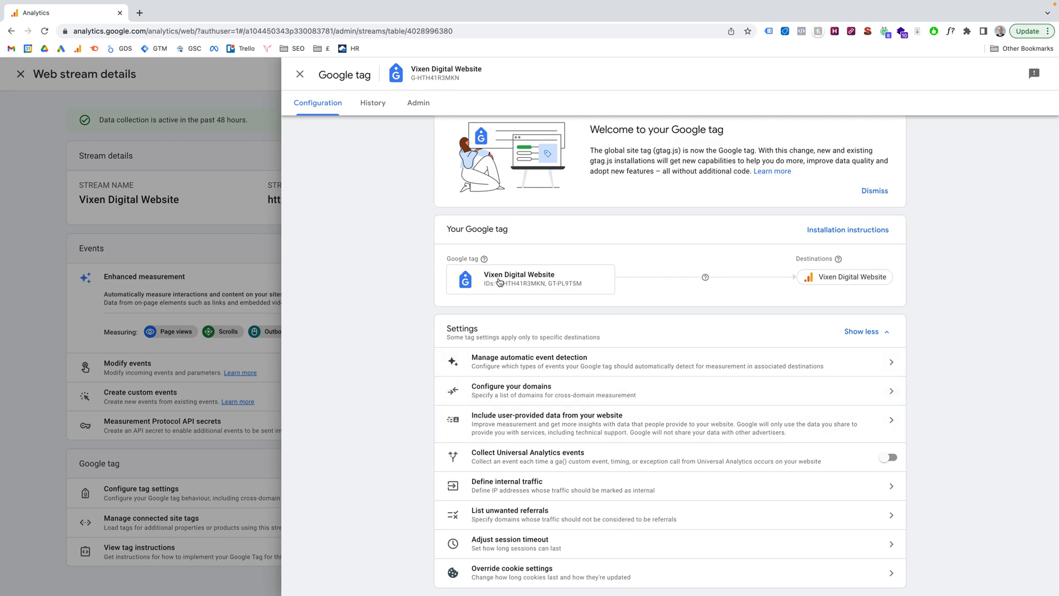
left_click(299, 73)
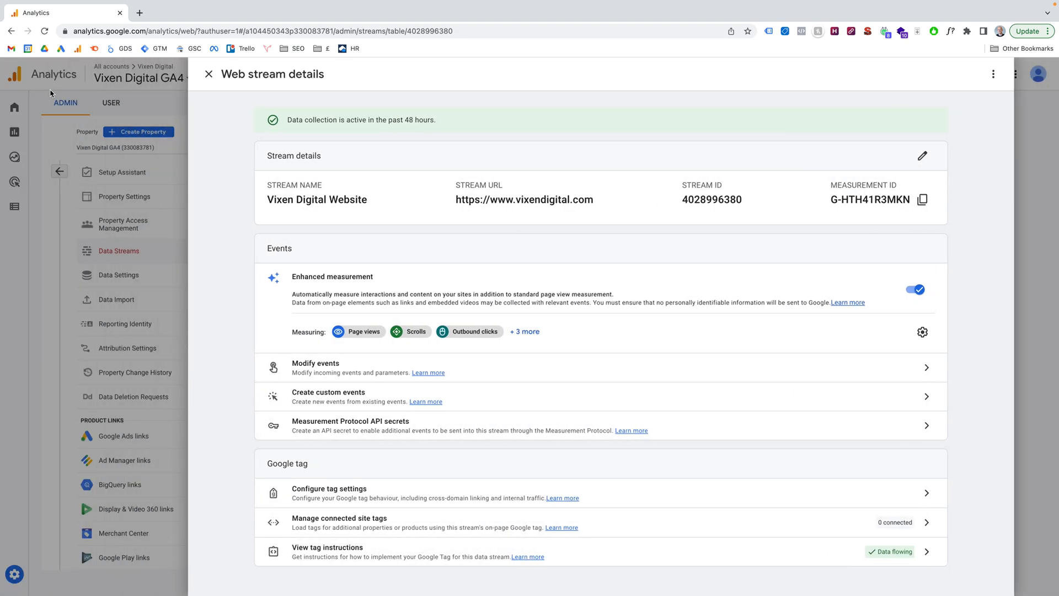